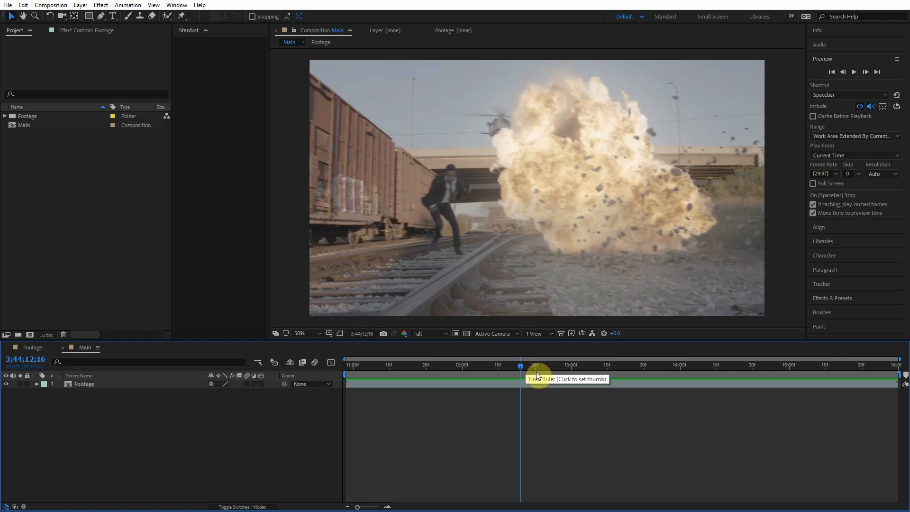
- Move the current-time indicator to 3;44;12;12, the frame where the explosion bursts
left_click(514, 376)
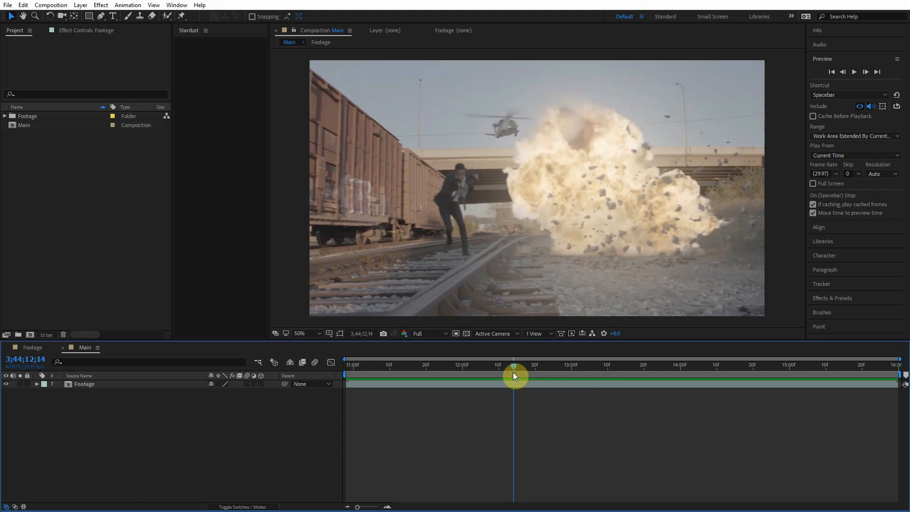
mouse_move(514, 376)
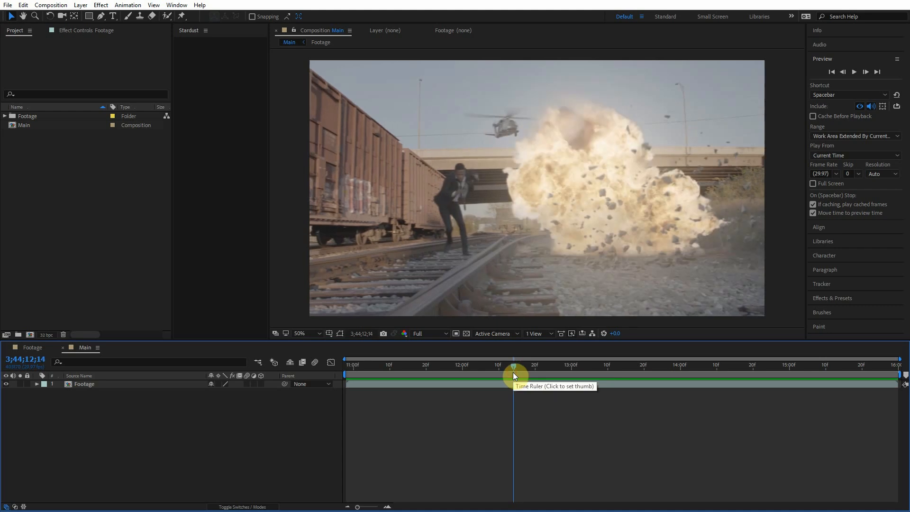
mouse_move(512, 377)
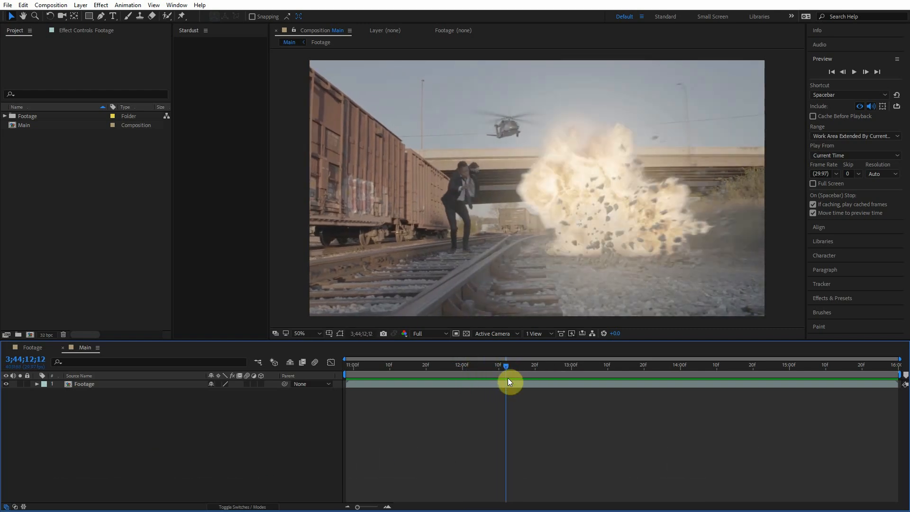
left_click(85, 384)
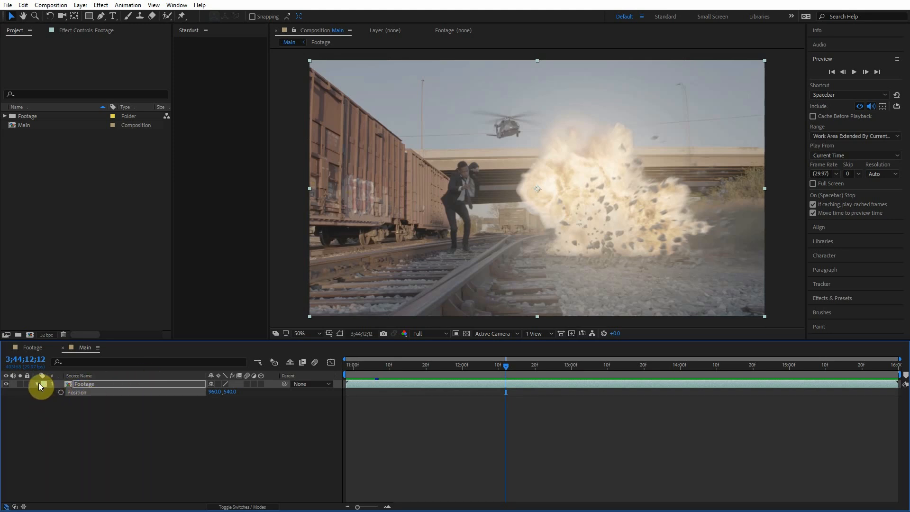
- Add a new adjustment layer above the footage and rename it Camera Shake
key("ctrl+alt+y")
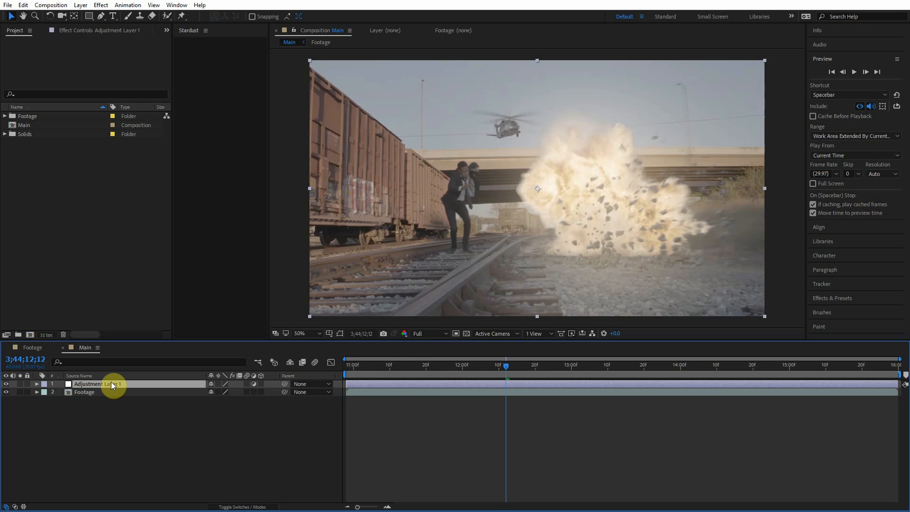
double_click(95, 384)
type("Camera Shake")
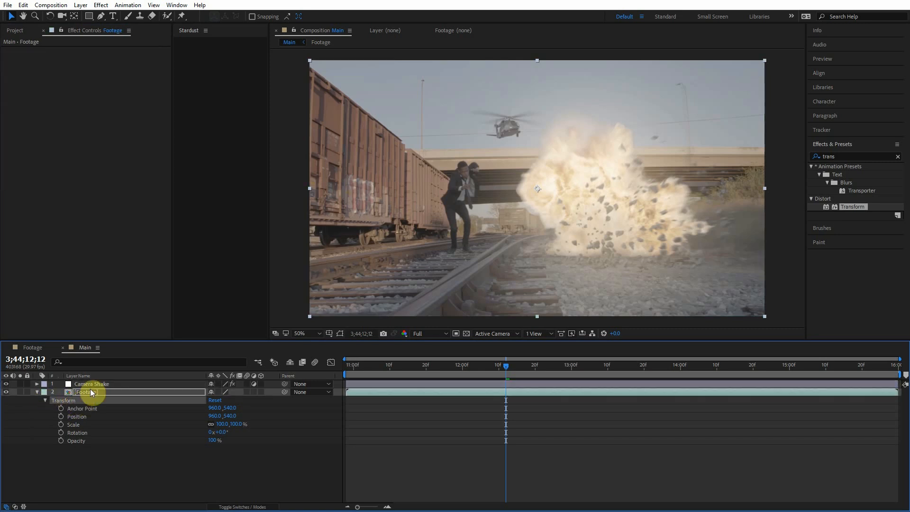
- Apply the Distort > Transform effect to the Camera Shake layer, leaving values at defaults
left_click(91, 384)
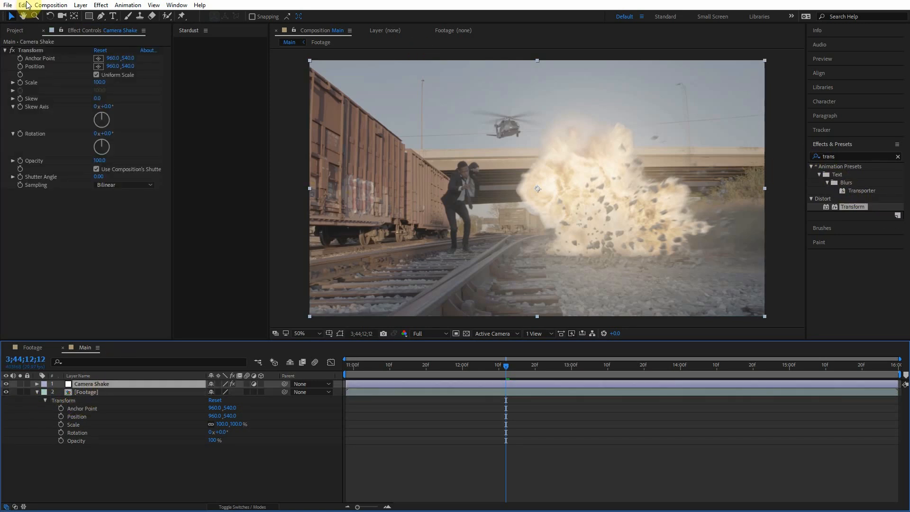
left_click(87, 391)
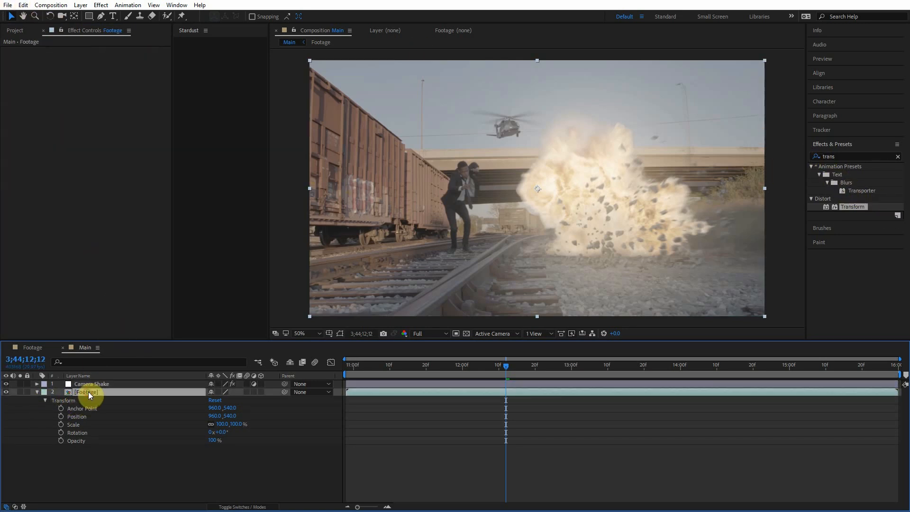
left_click(91, 384)
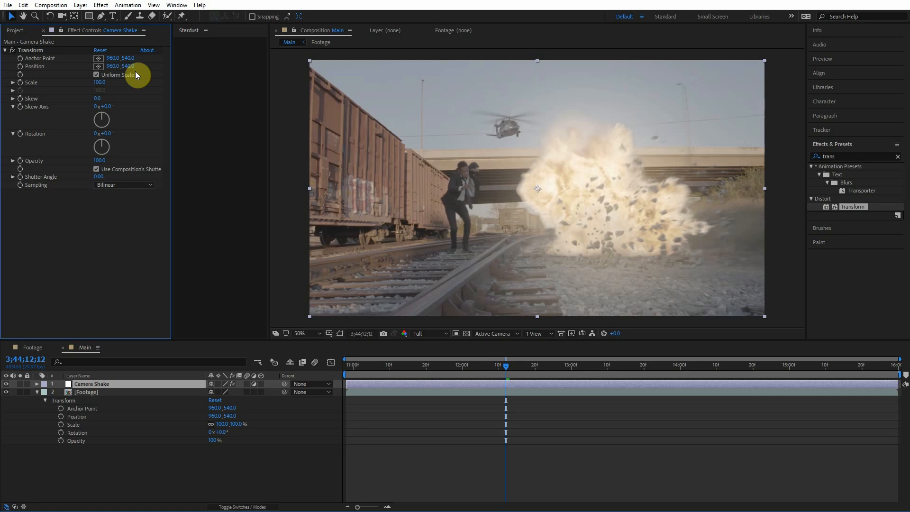
mouse_move(80, 78)
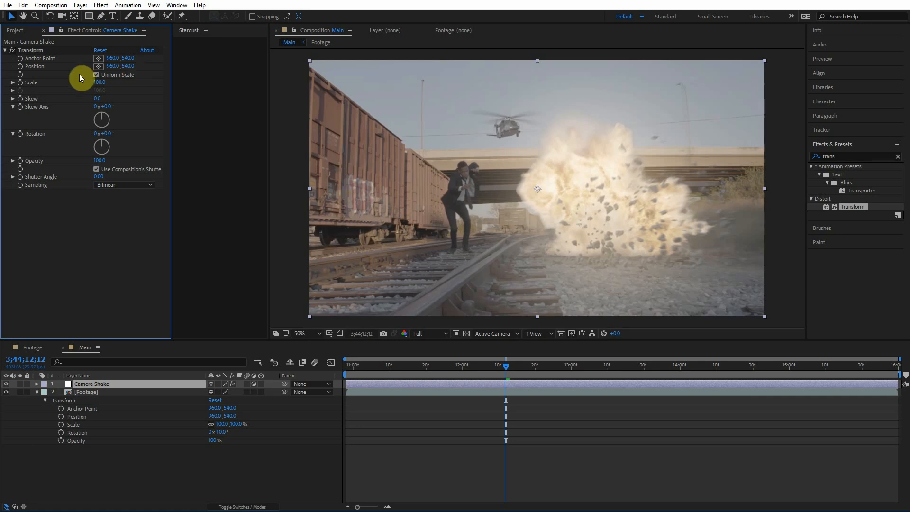
mouse_move(34, 69)
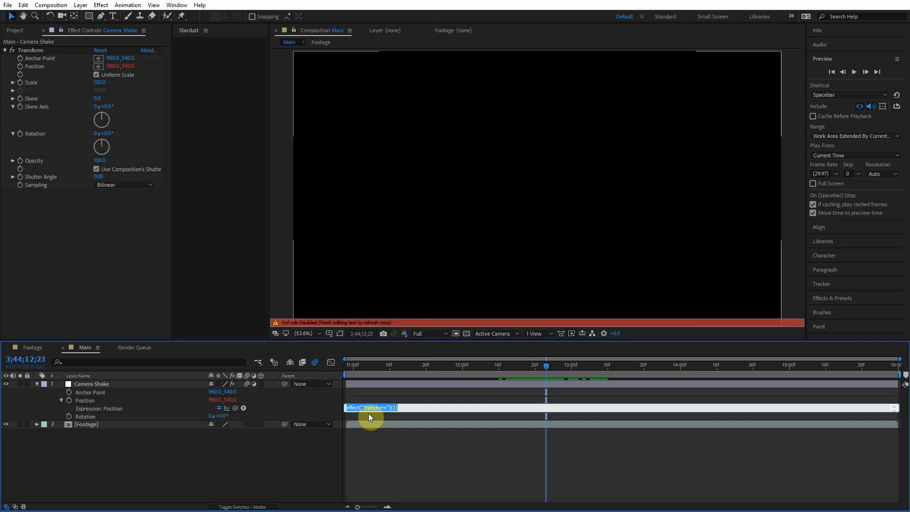
mouse_move(315, 416)
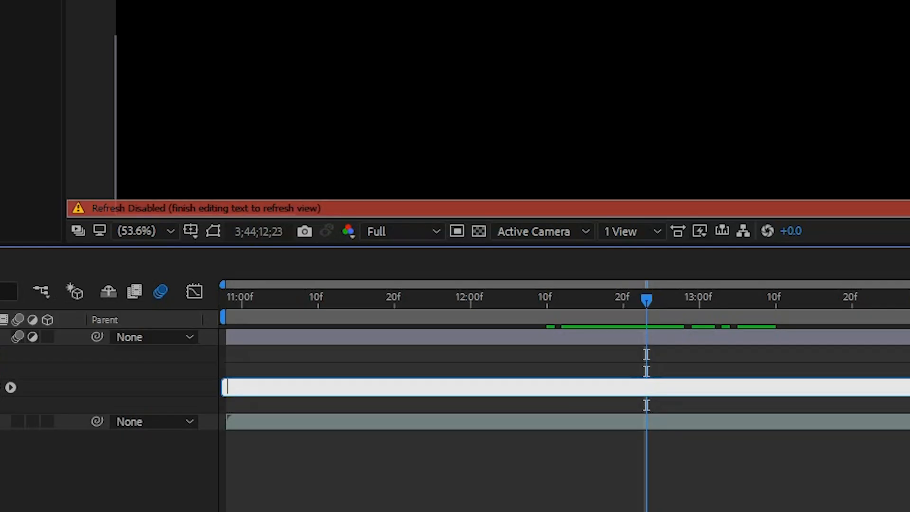
- Enter the expression wiggle(11,50) on the Transform Position of Camera Shake
type("wiggle")
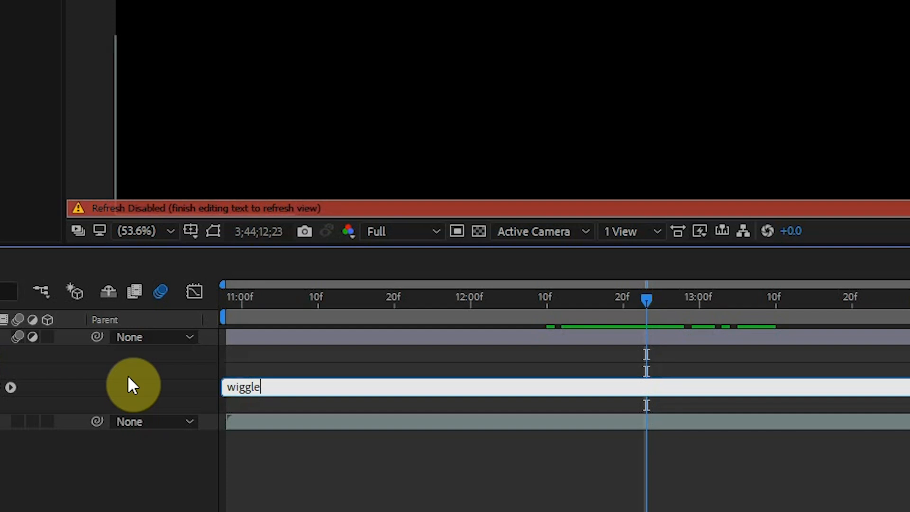
type("()")
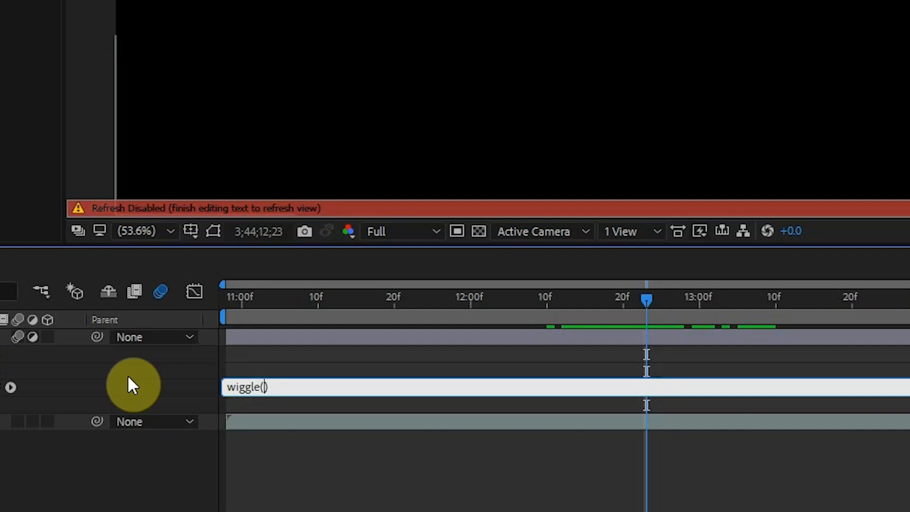
mouse_move(183, 348)
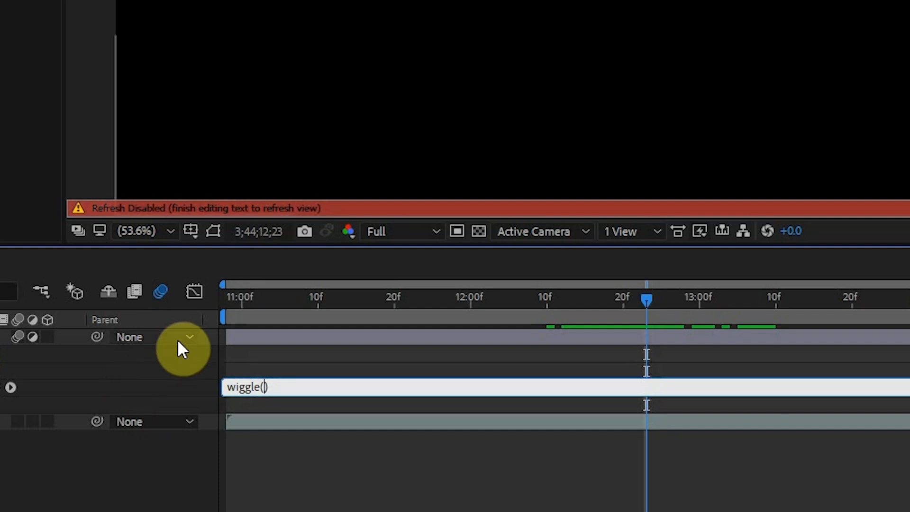
mouse_move(185, 342)
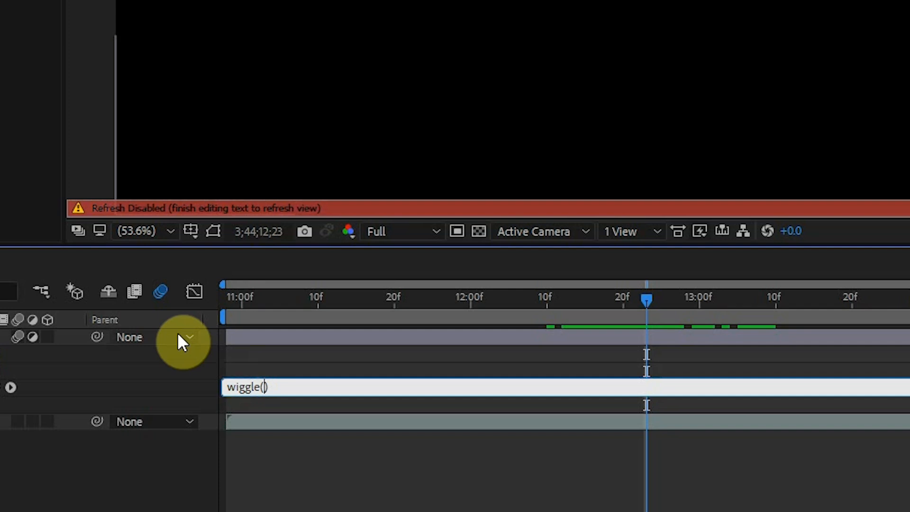
type("11")
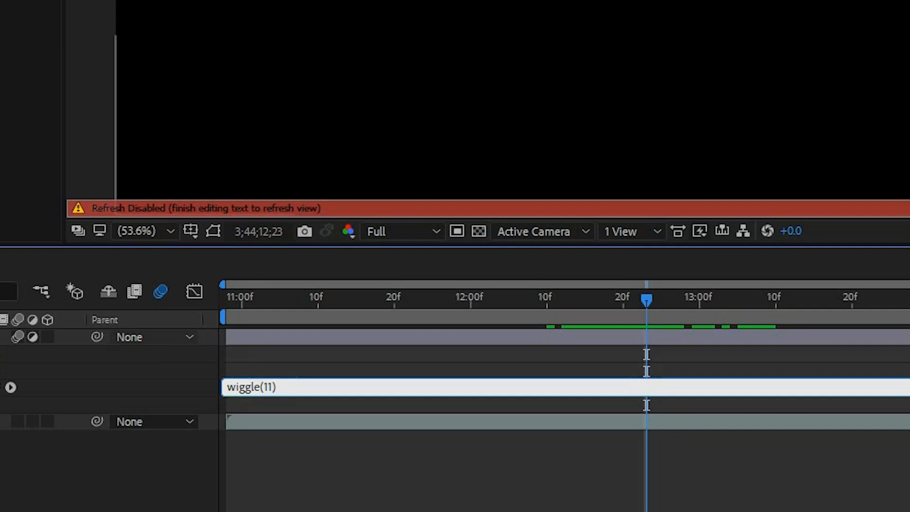
left_click(270, 387)
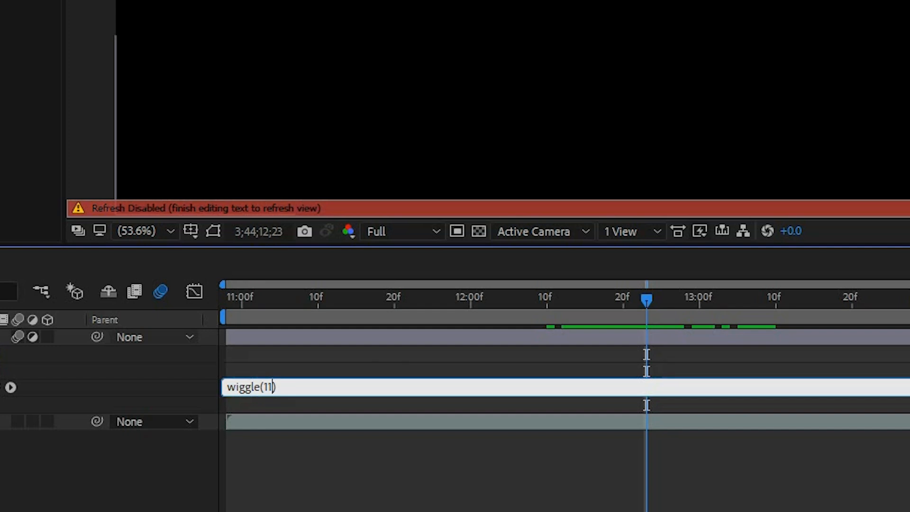
type(",50")
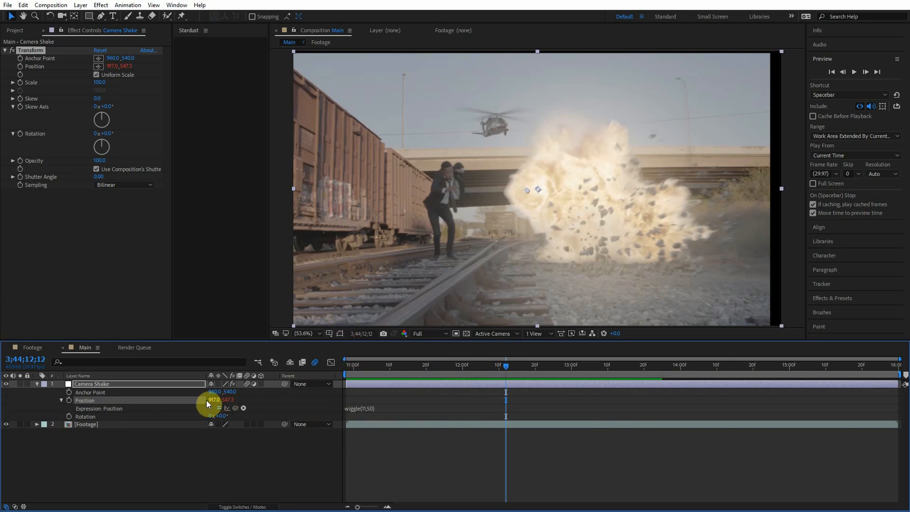
mouse_move(496, 180)
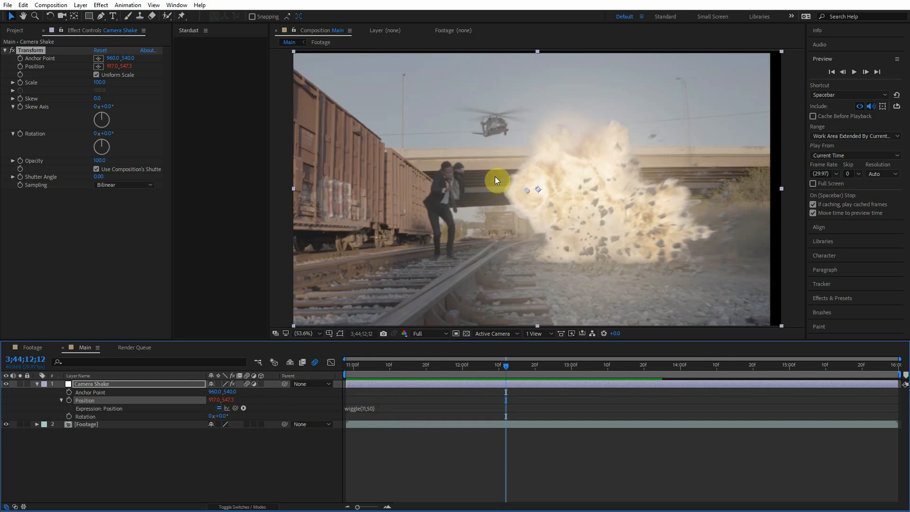
mouse_move(522, 254)
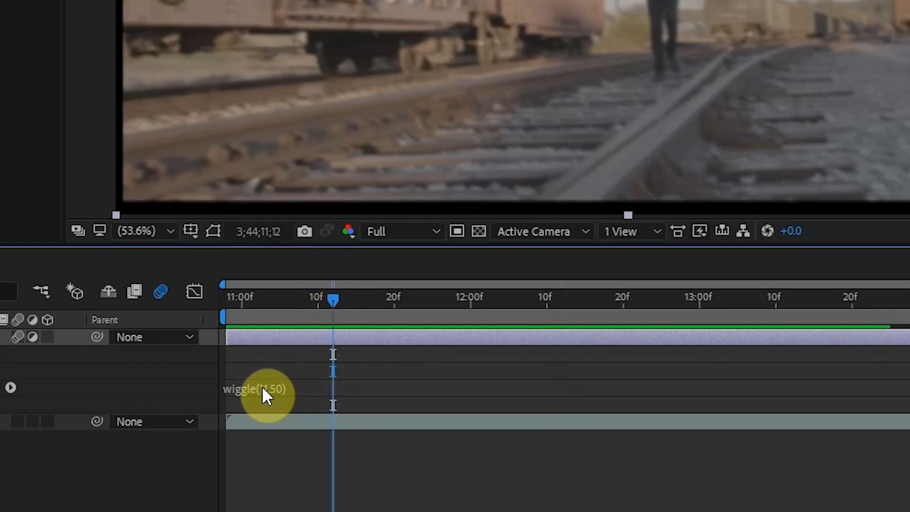
mouse_move(290, 351)
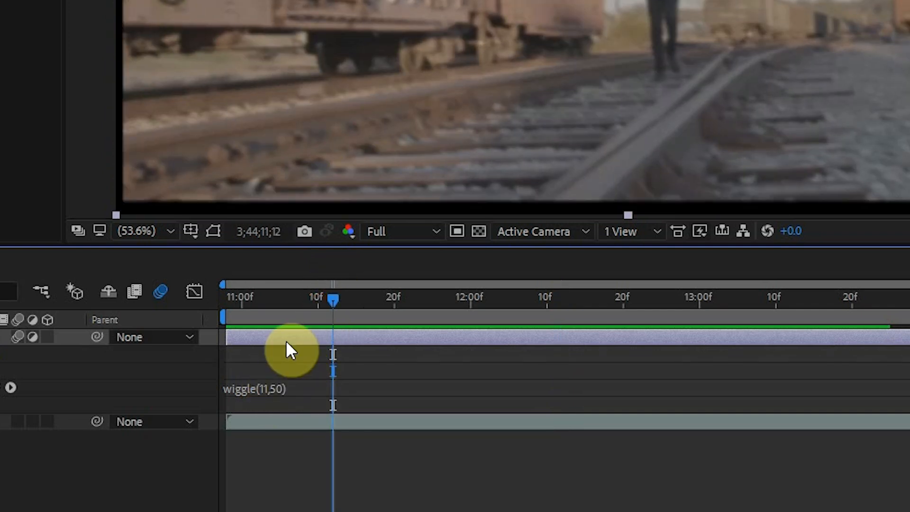
mouse_move(322, 323)
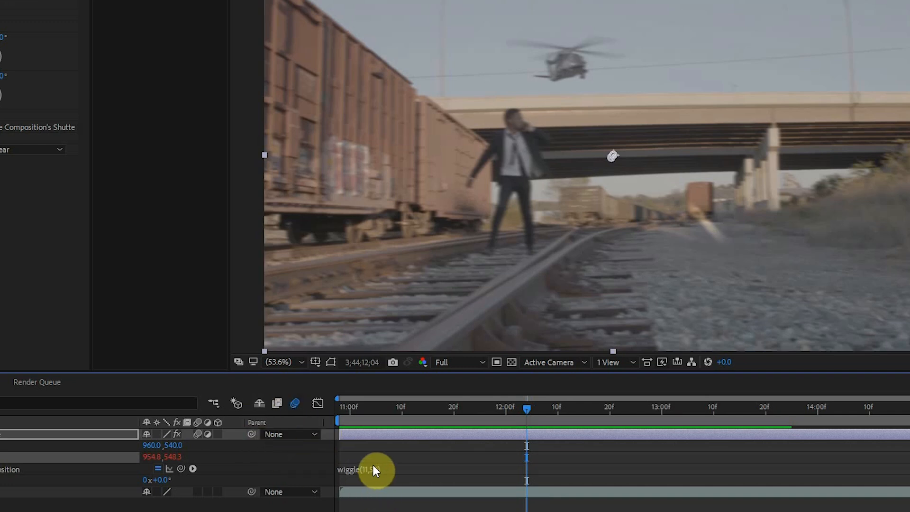
- Reopen the wiggle expression on Camera Shake's position for editing
double_click(361, 469)
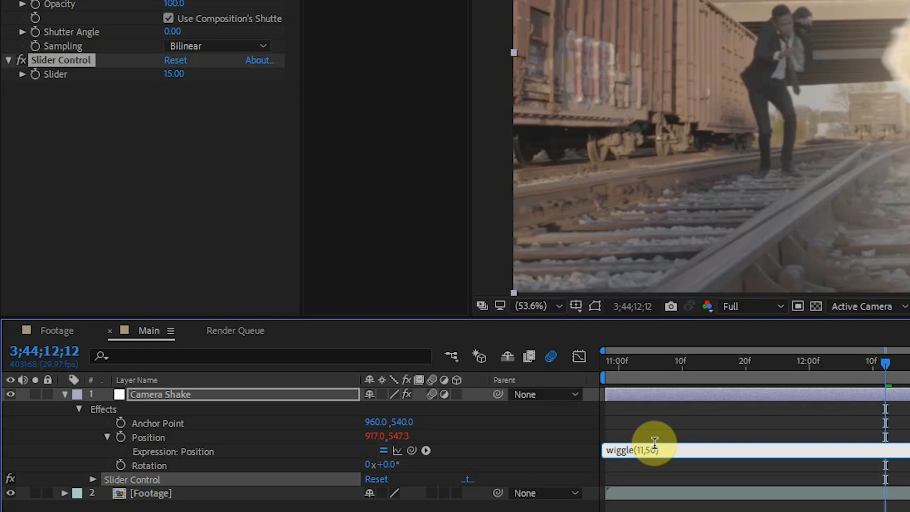
- Replace the shake amount with effect("Slider Control")("Slider") so the wiggle follows the slider
double_click(645, 449)
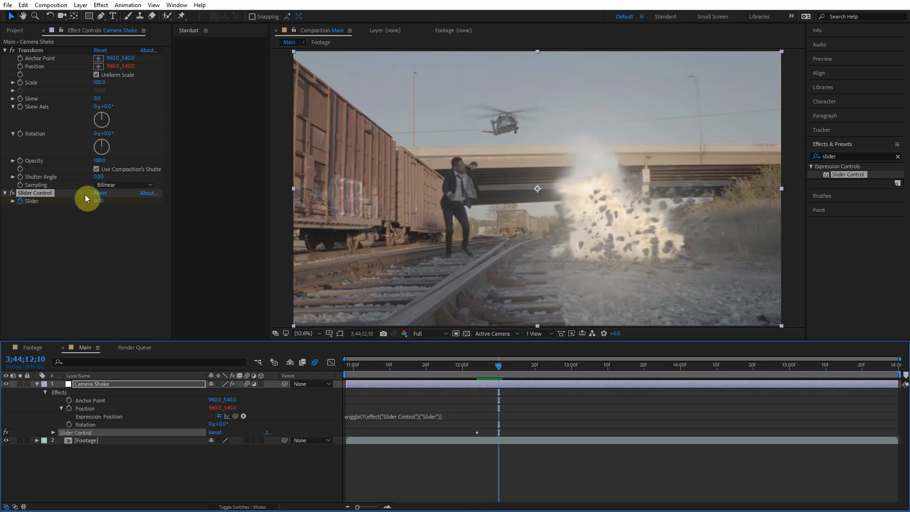
- Confirm the slider-linked expression so the keyframed slider drives the shake strength
double_click(99, 201)
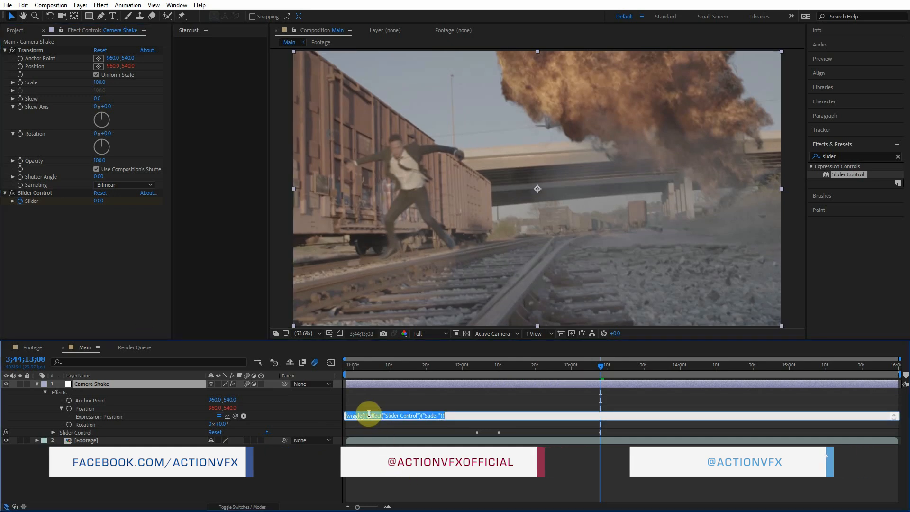
left_click(368, 416)
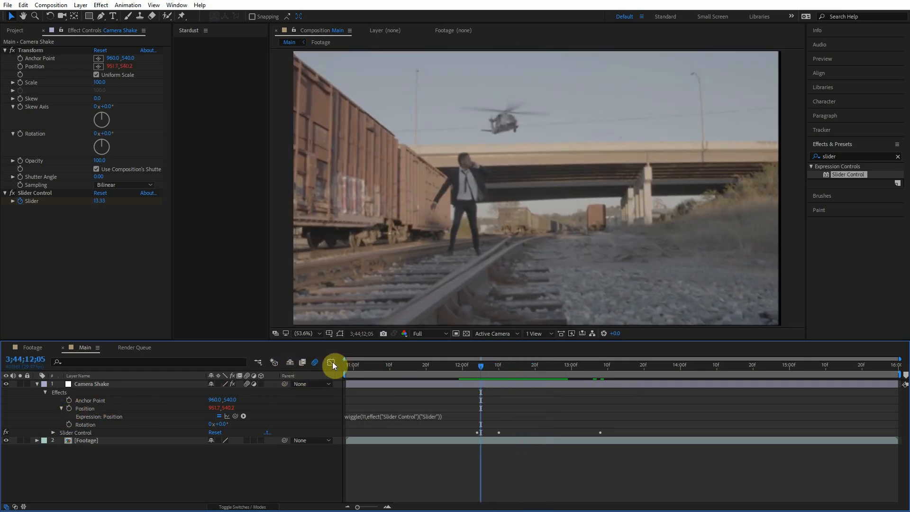
- Ease the Slider keyframes in the Graph Editor into a sharp peak, then return to layer bars
left_click(91, 384)
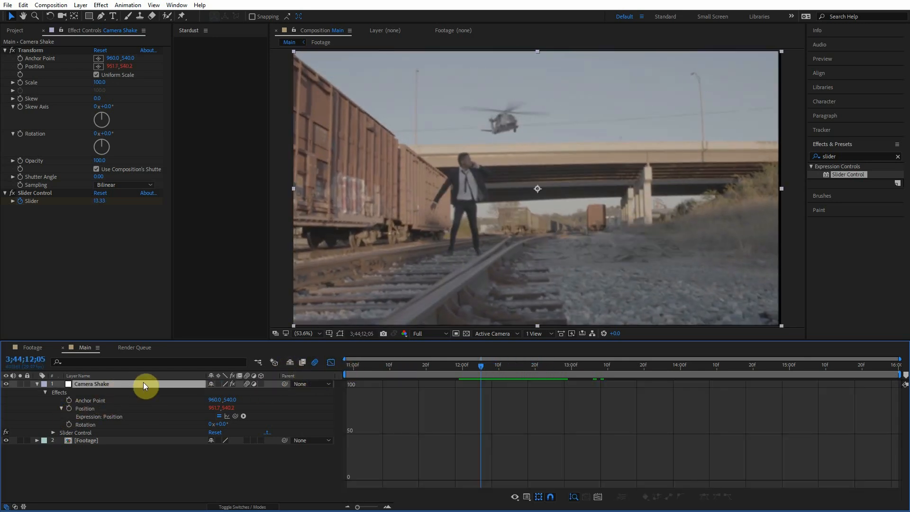
left_click(44, 391)
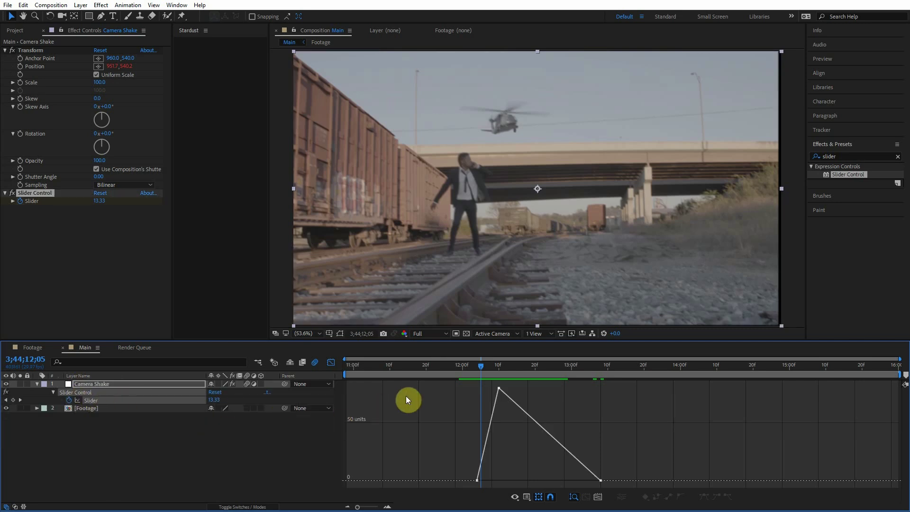
mouse_move(430, 389)
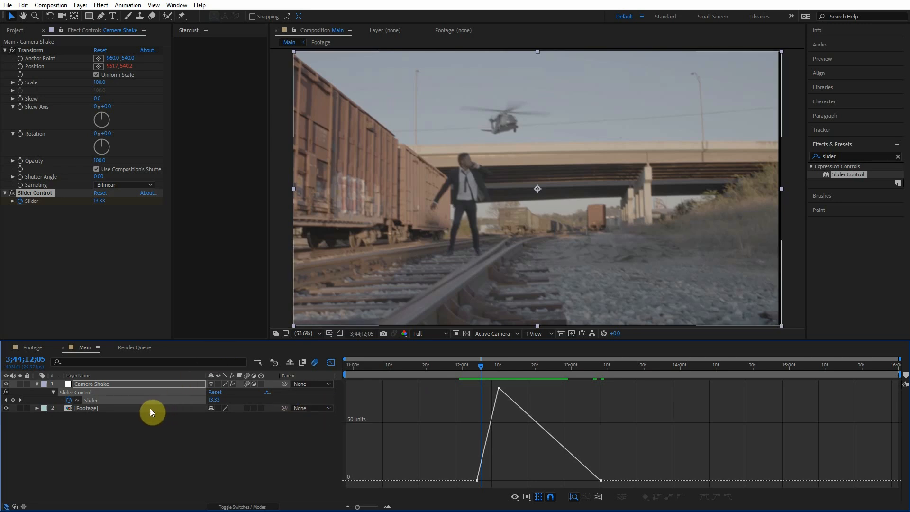
mouse_move(281, 399)
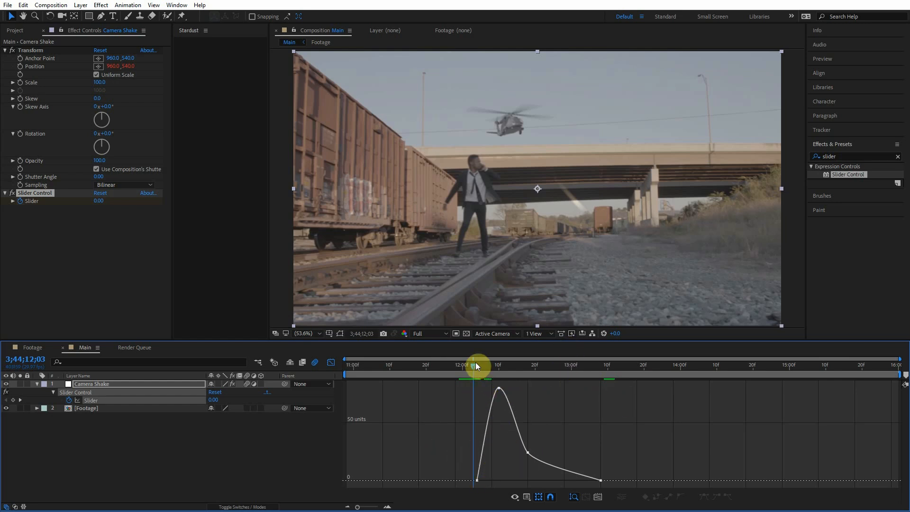
mouse_move(336, 364)
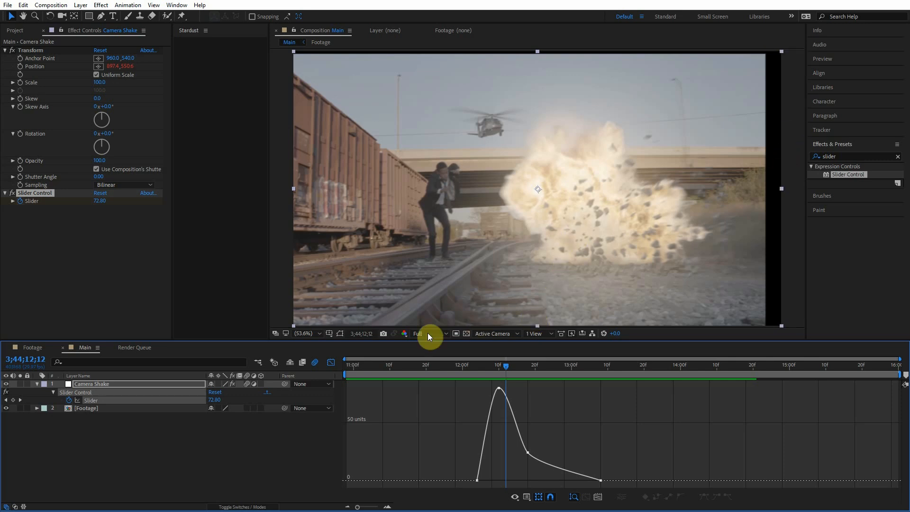
left_click(37, 392)
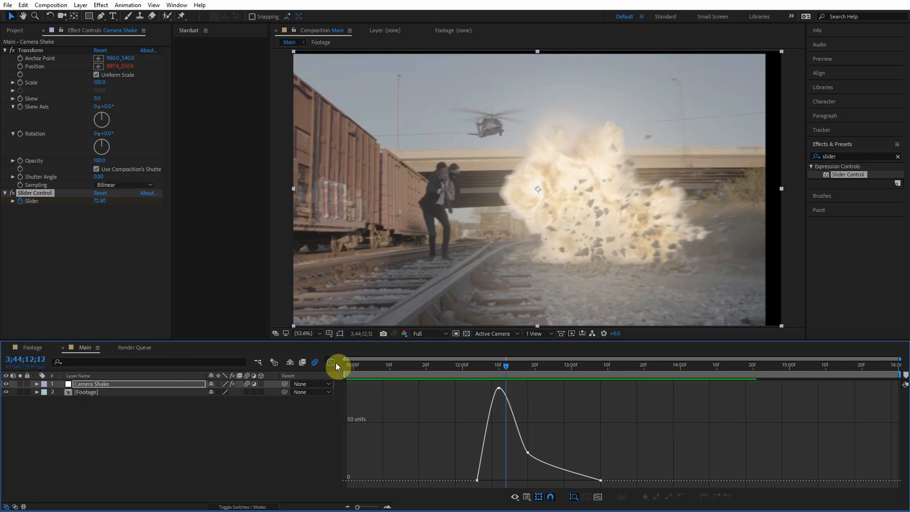
left_click(337, 362)
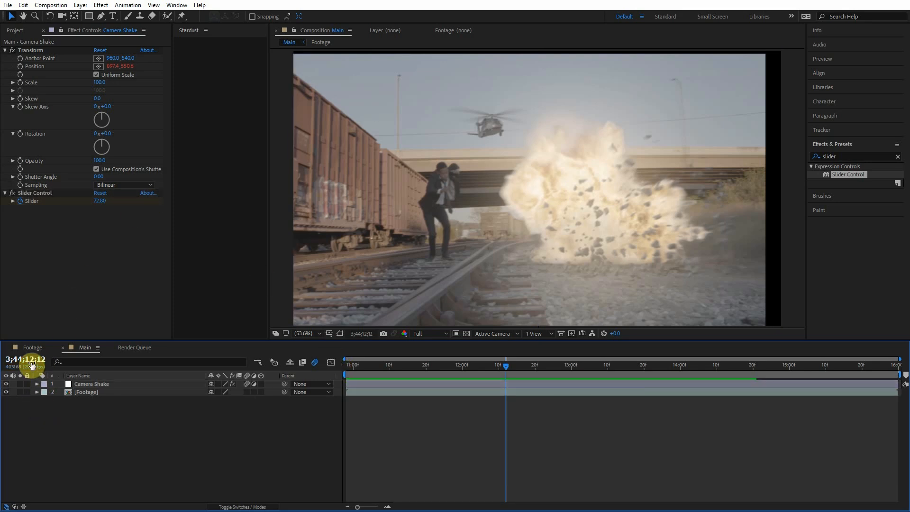
mouse_move(27, 363)
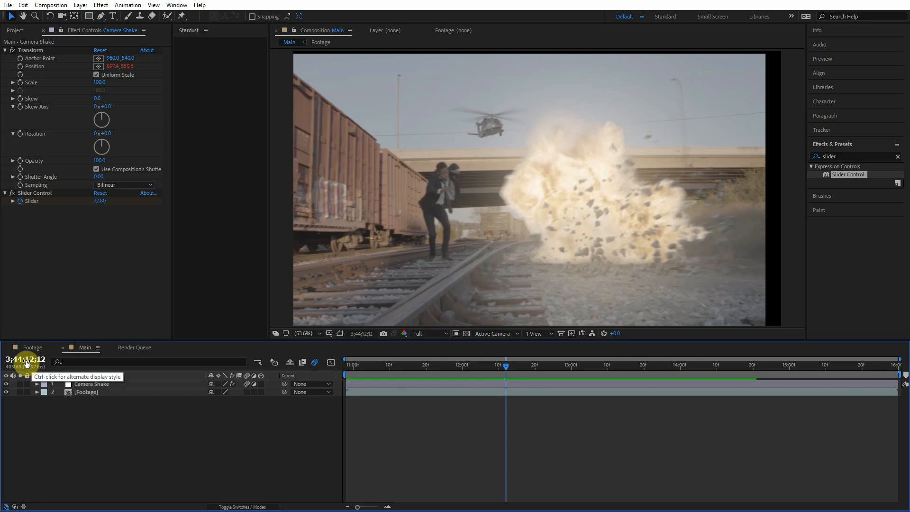
mouse_move(119, 360)
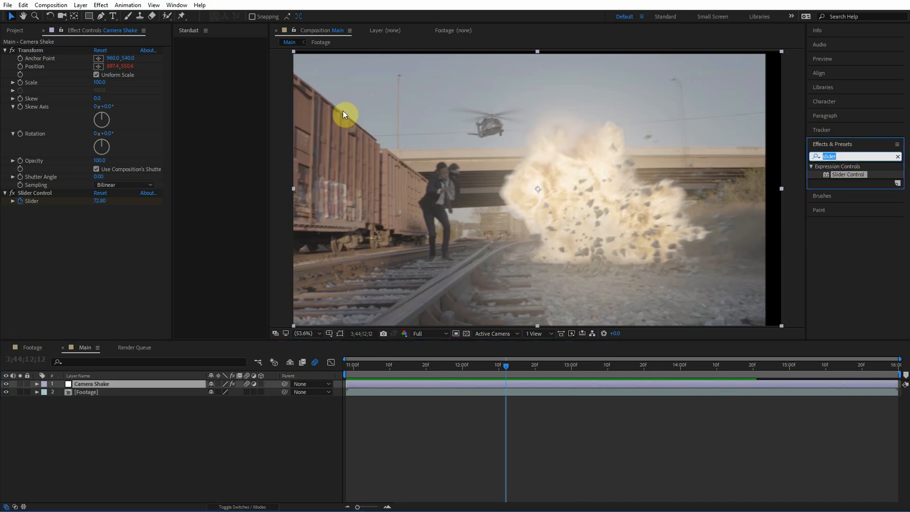
- Apply Motion Tile to Camera Shake and check the exposed edges by nudging the anchor point
type("motion")
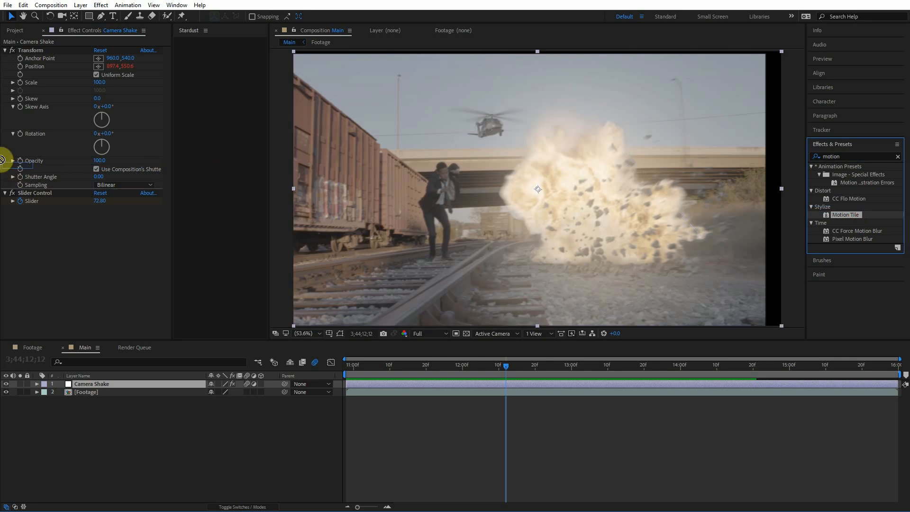
left_click(39, 51)
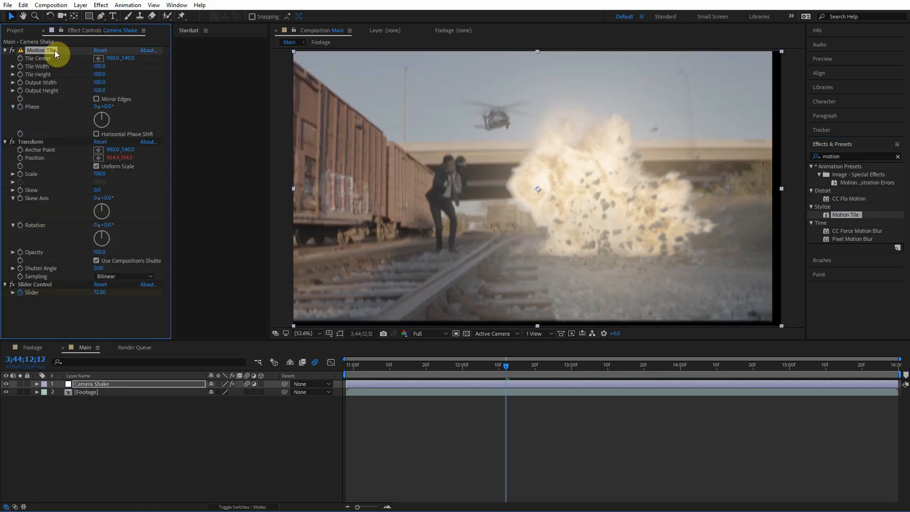
mouse_move(93, 90)
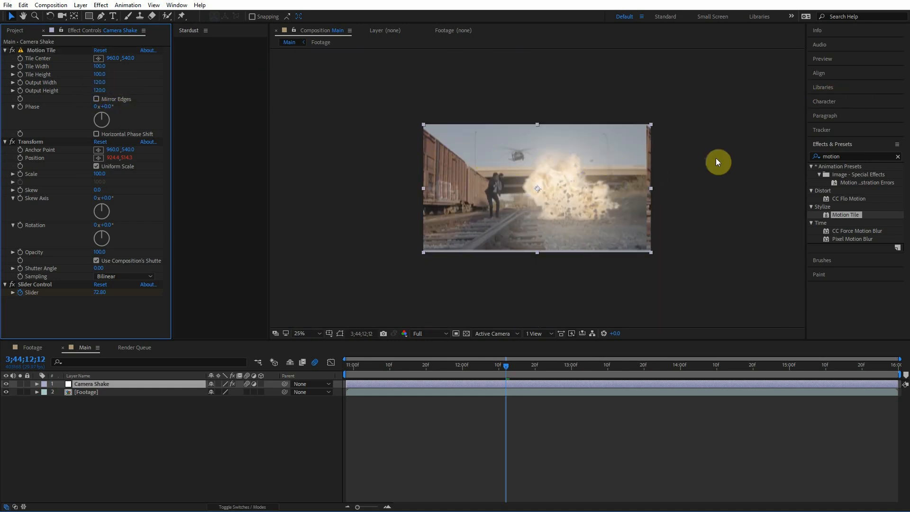
mouse_move(676, 162)
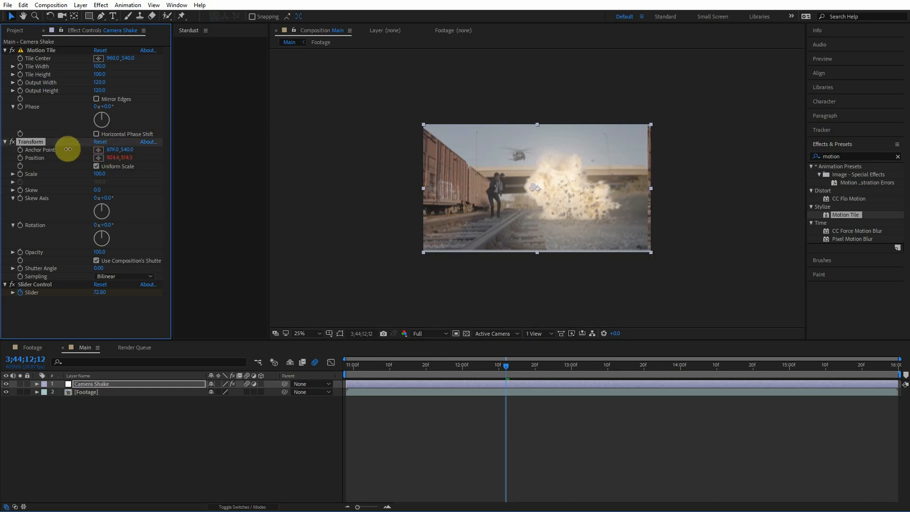
left_click_drag(68, 149, 84, 138)
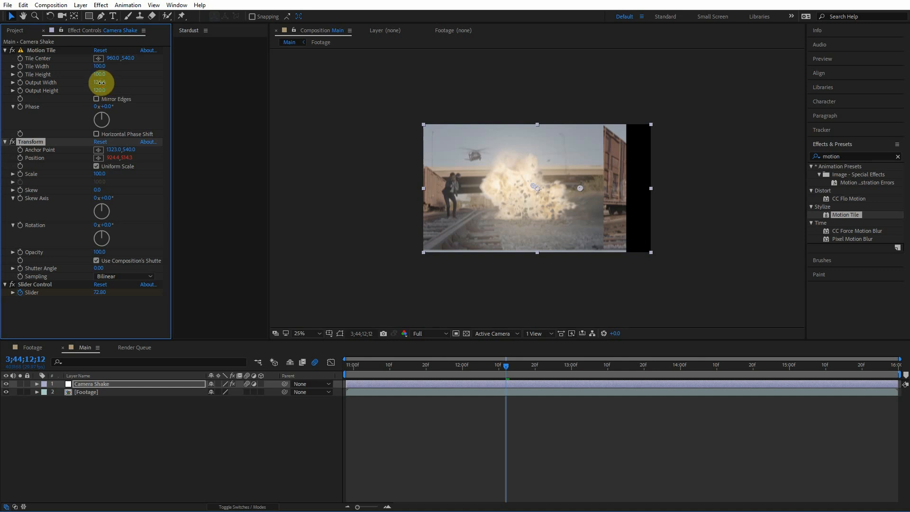
left_click(309, 333)
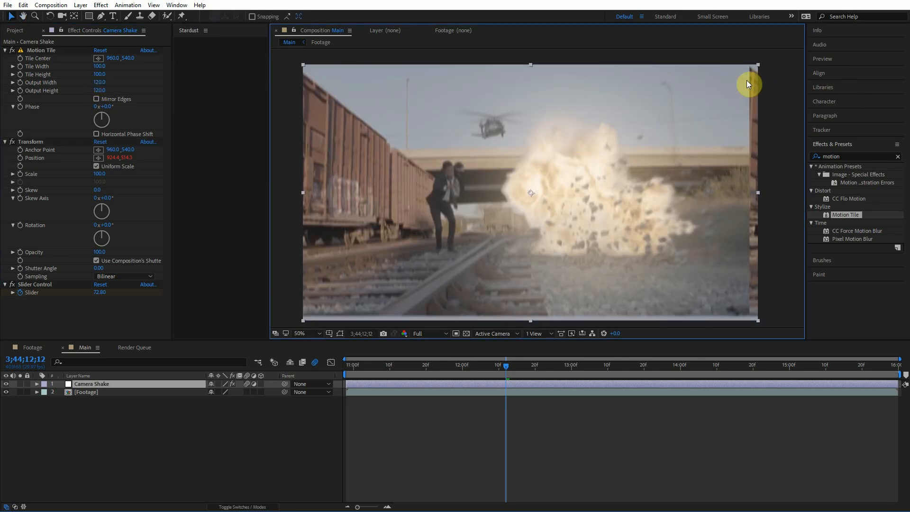
mouse_move(745, 103)
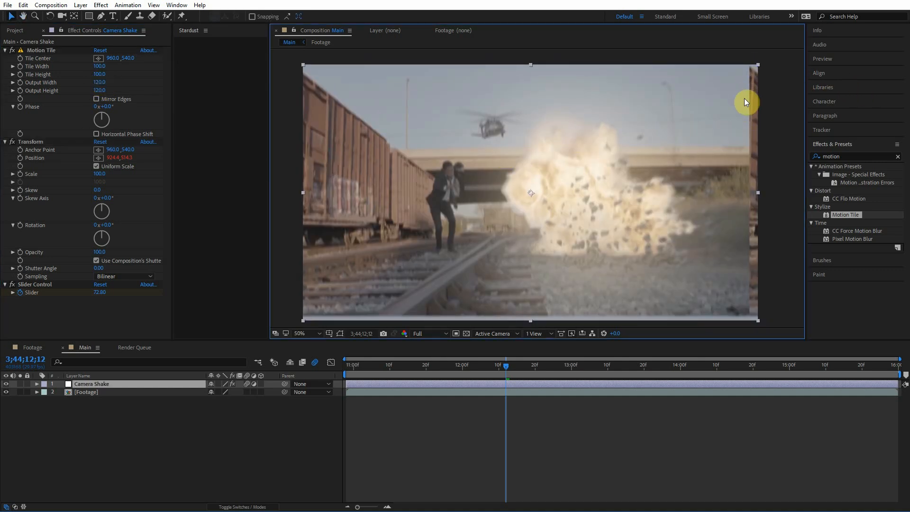
mouse_move(215, 229)
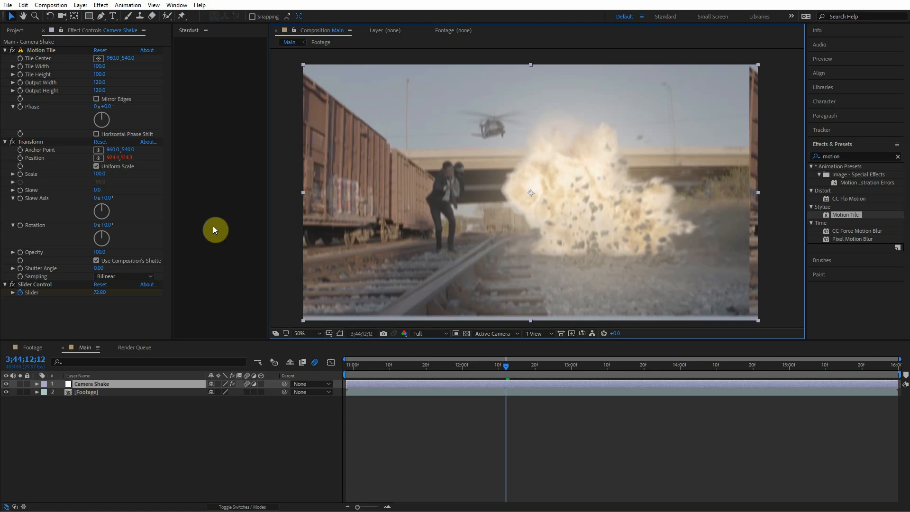
mouse_move(110, 106)
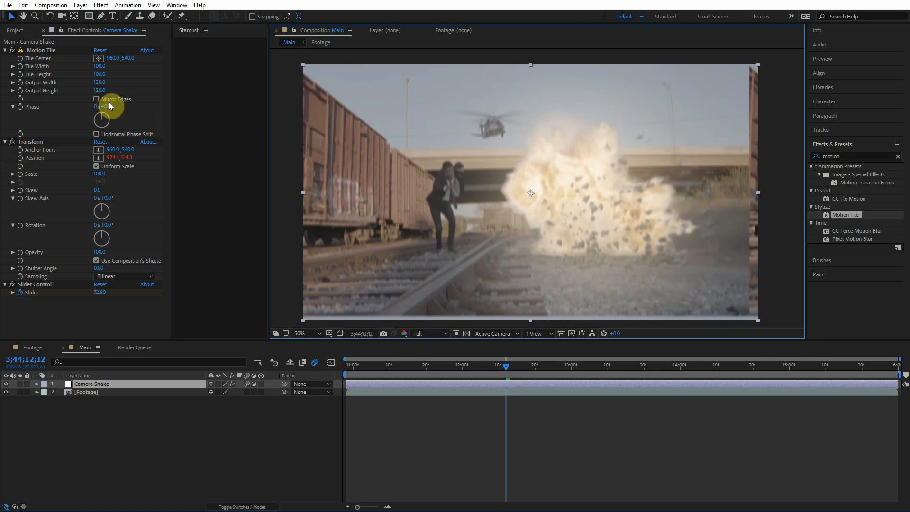
- Preview the shake with Mirror Edges on, then disable the Motion Tile effect
left_click(96, 98)
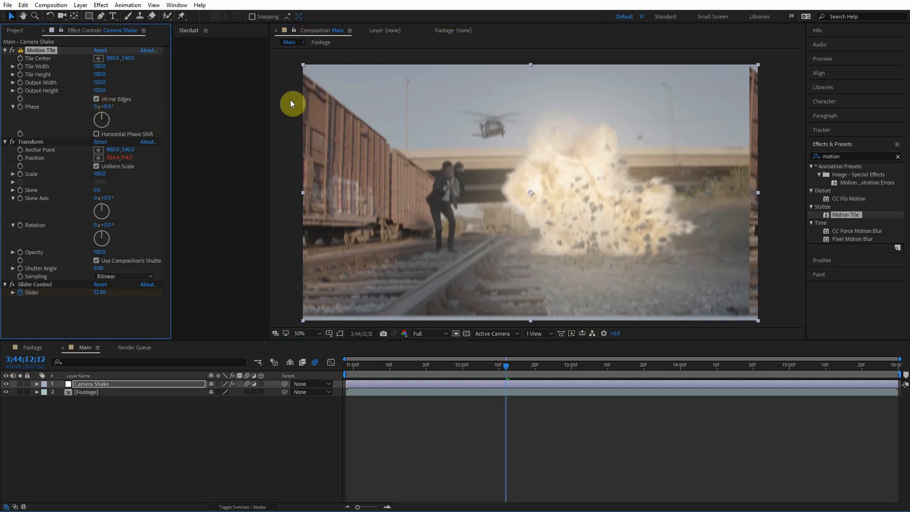
mouse_move(749, 158)
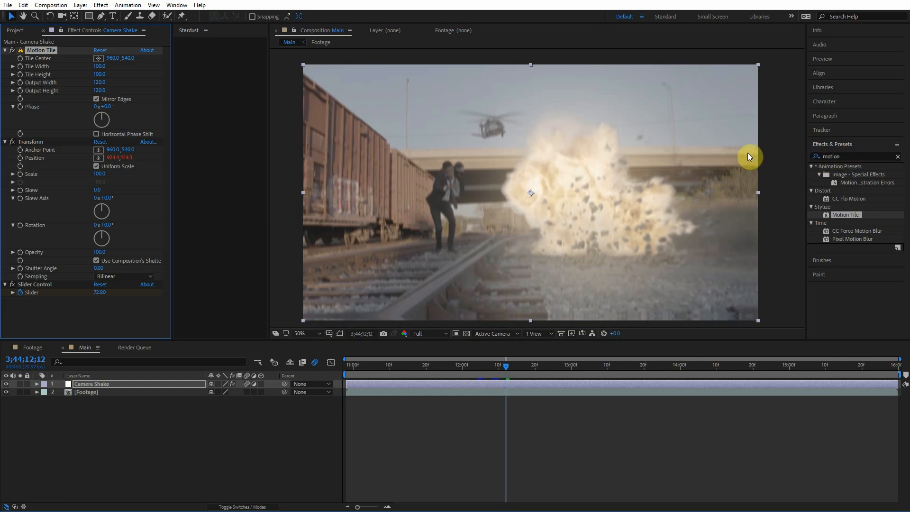
mouse_move(660, 126)
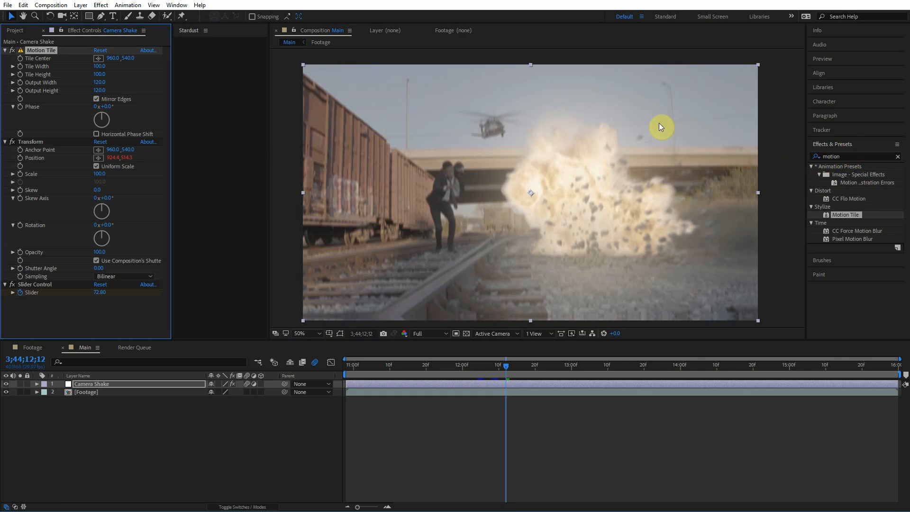
mouse_move(751, 146)
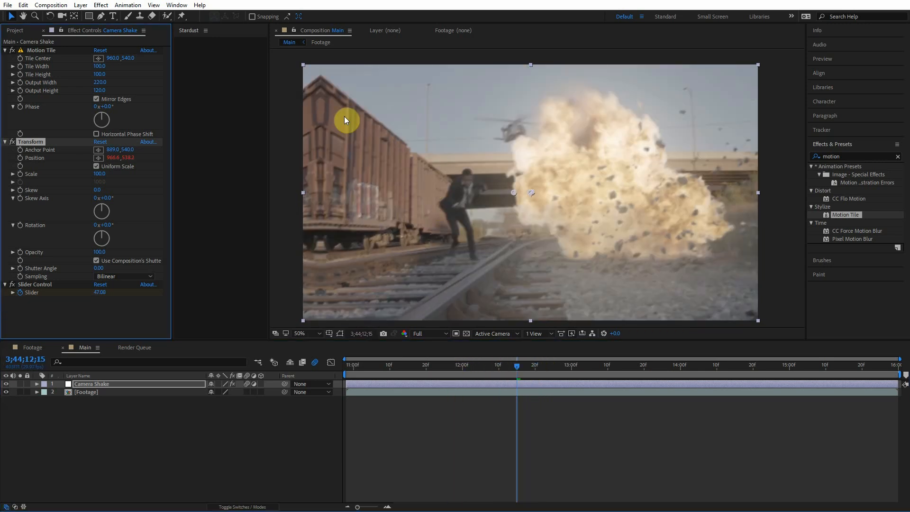
left_click(313, 333)
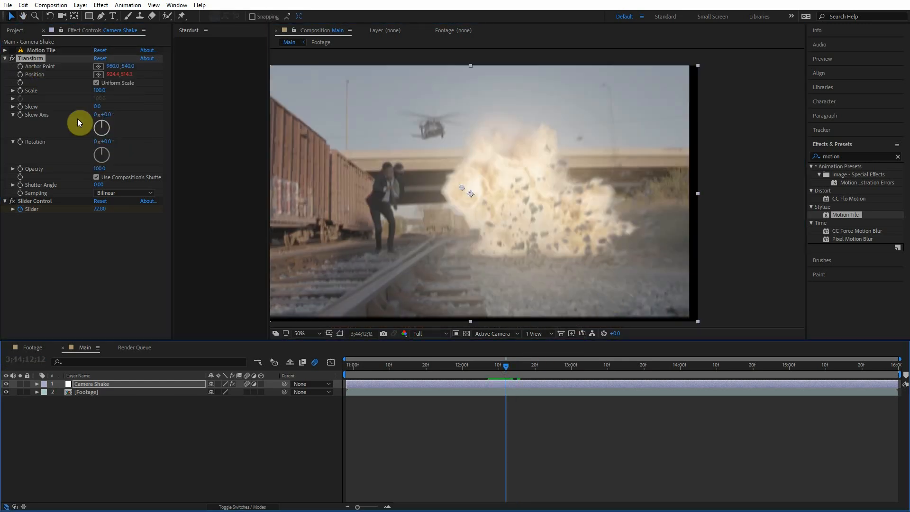
mouse_move(99, 93)
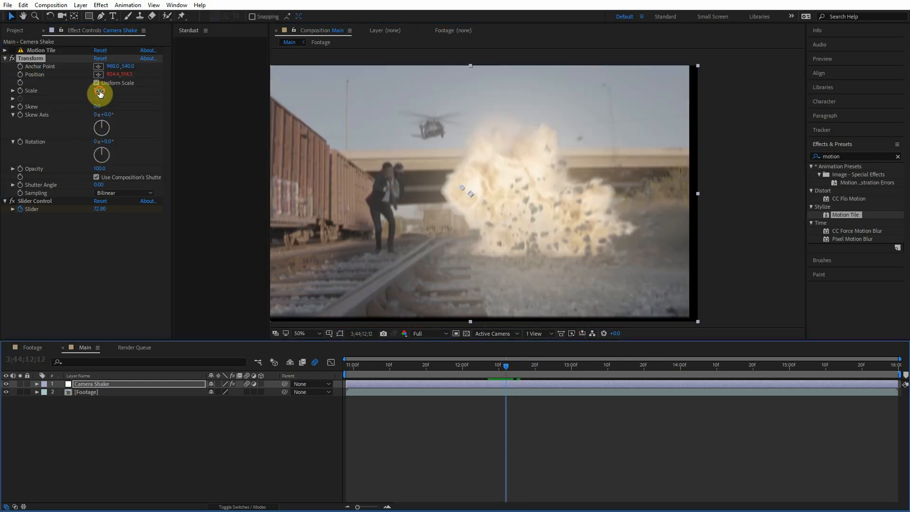
- Scrub the Transform Scale up to about 105.9 so the footage covers the exposed edges
left_click_drag(100, 90, 122, 90)
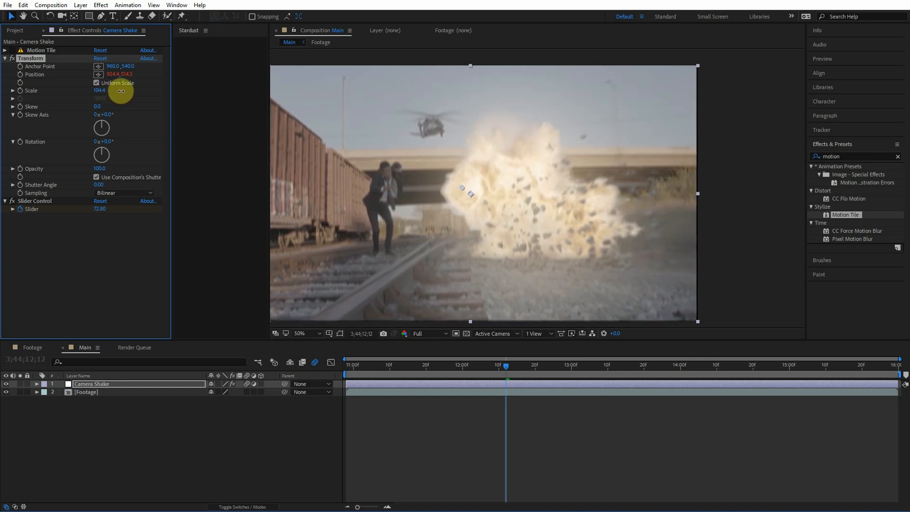
left_click_drag(120, 90, 58, 97)
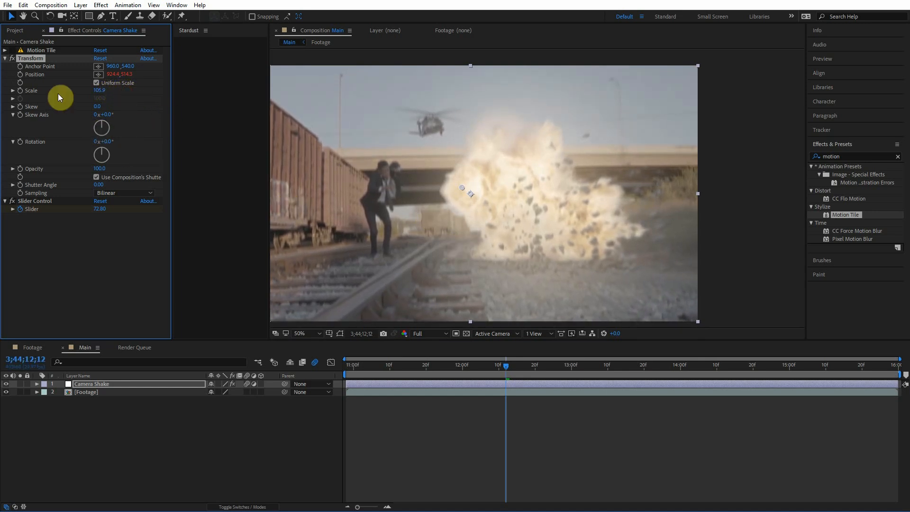
mouse_move(73, 95)
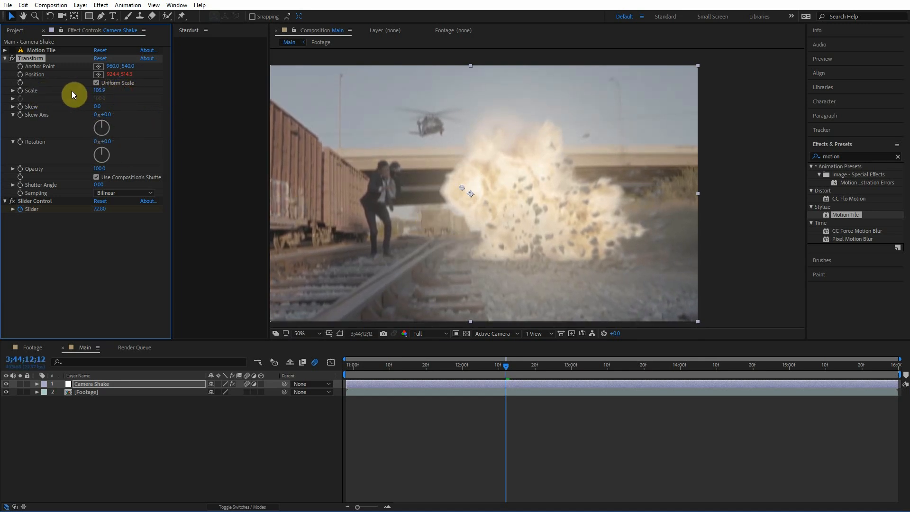
mouse_move(198, 77)
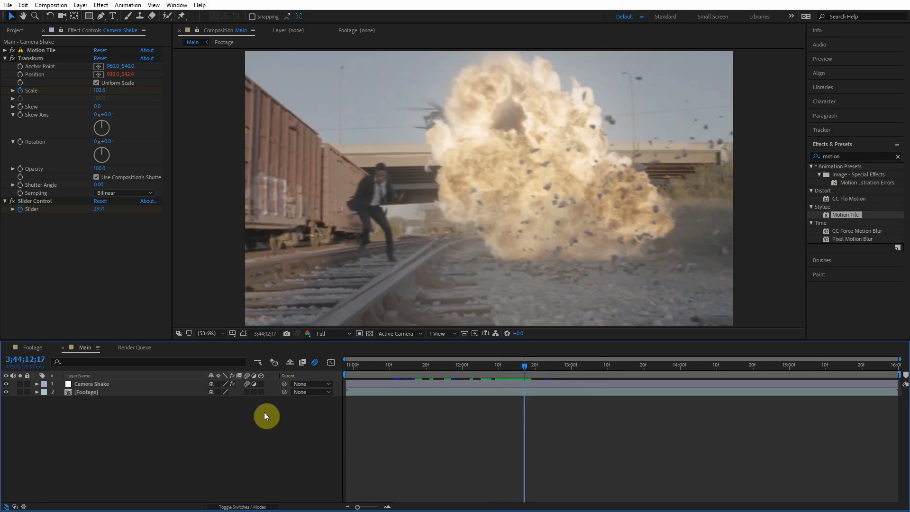
- Select the Camera Shake layer to reveal its keyframed Scale and Slider properties
left_click(36, 384)
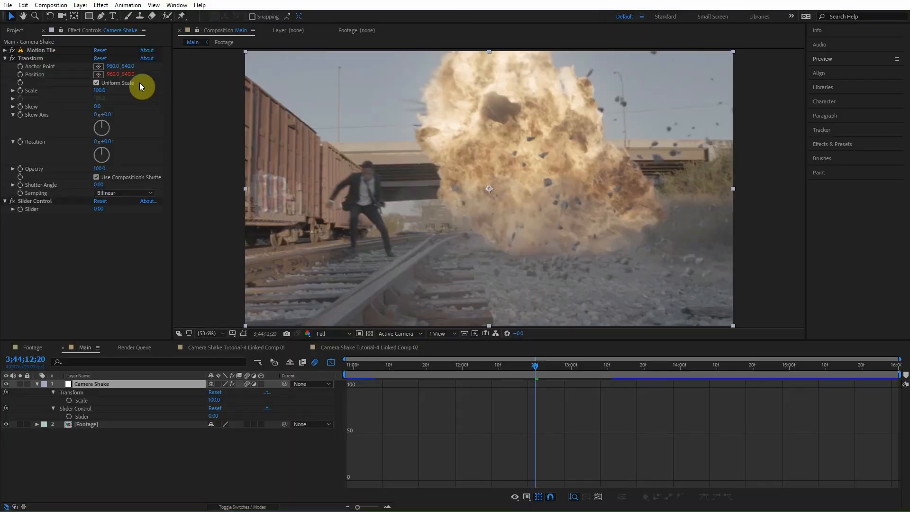
- Save the layer's effects as an animation preset named 'Camera Shake' in User Presets
left_click(5, 58)
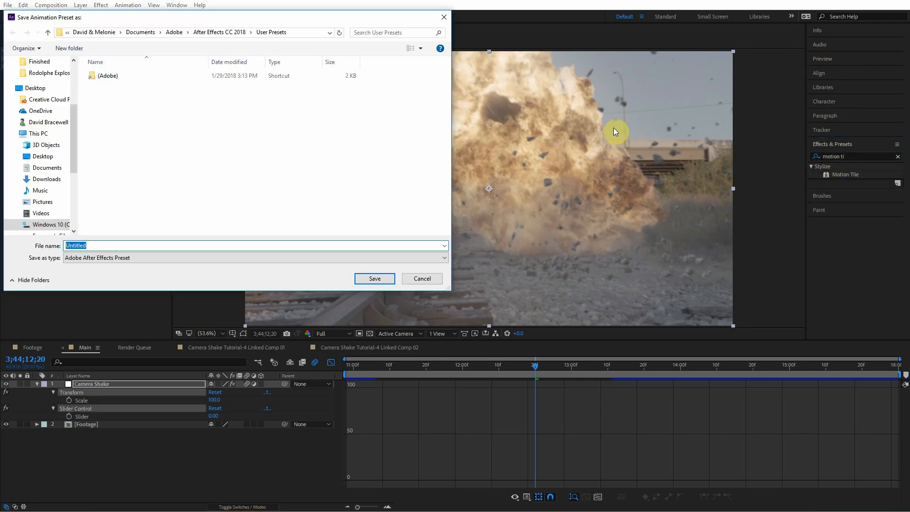
type("Camera")
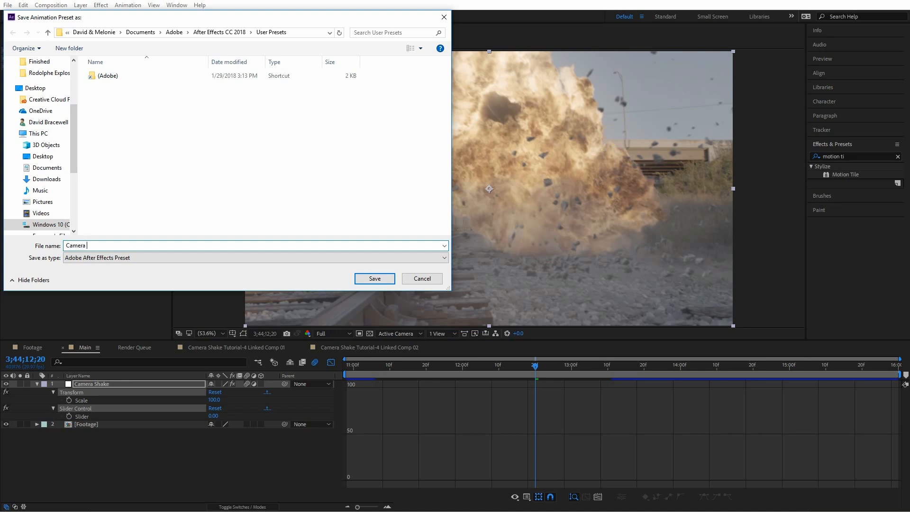
left_click(374, 278)
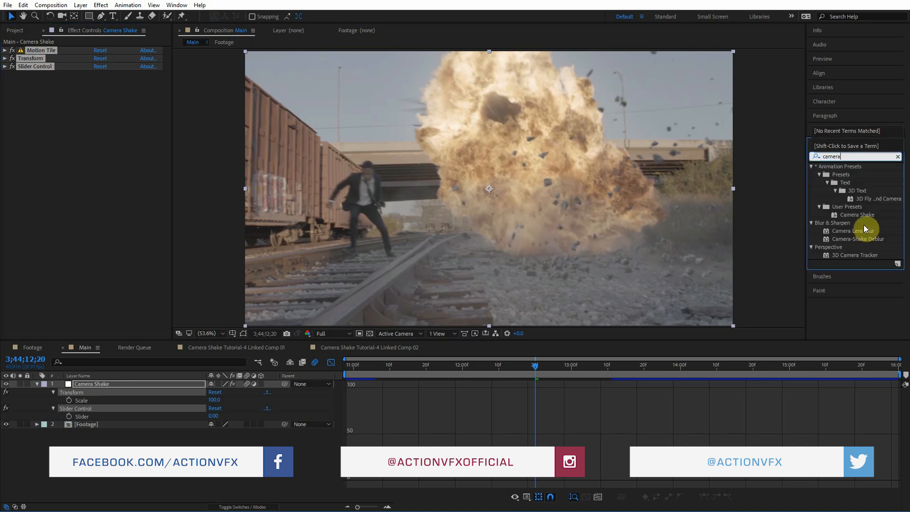
- Pick the saved Camera Shake preset from User Presets in the Effects & Presets panel
double_click(856, 214)
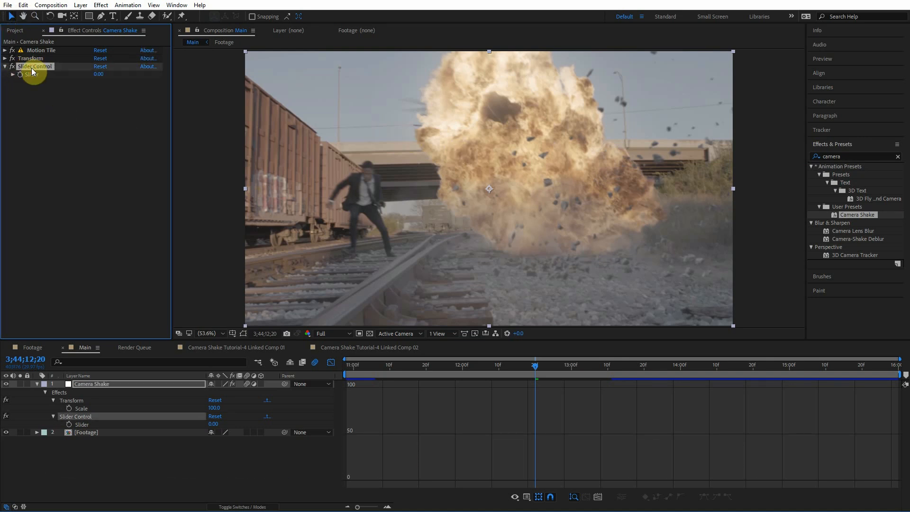
mouse_move(33, 76)
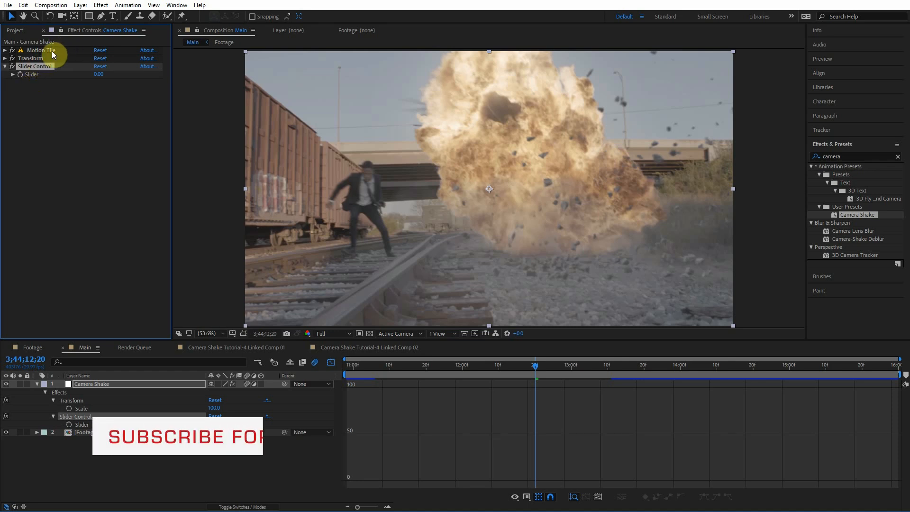
mouse_move(211, 94)
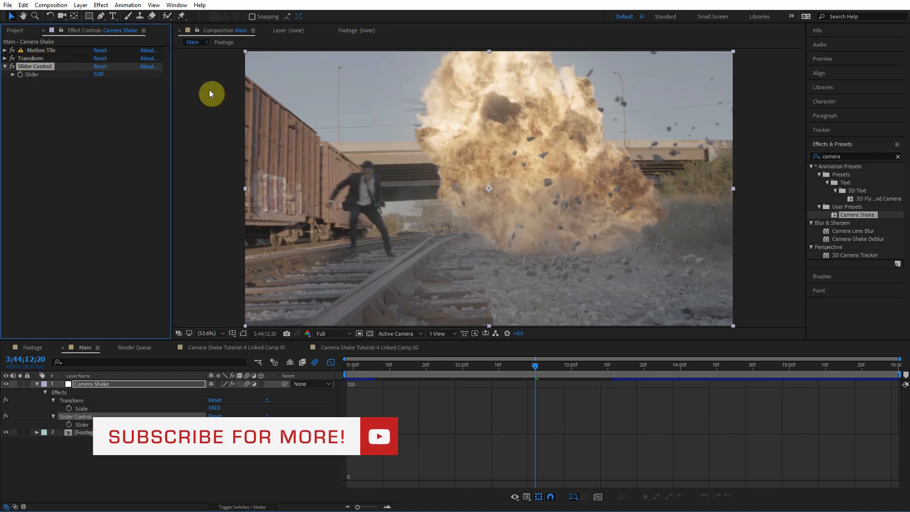
mouse_move(904, 190)
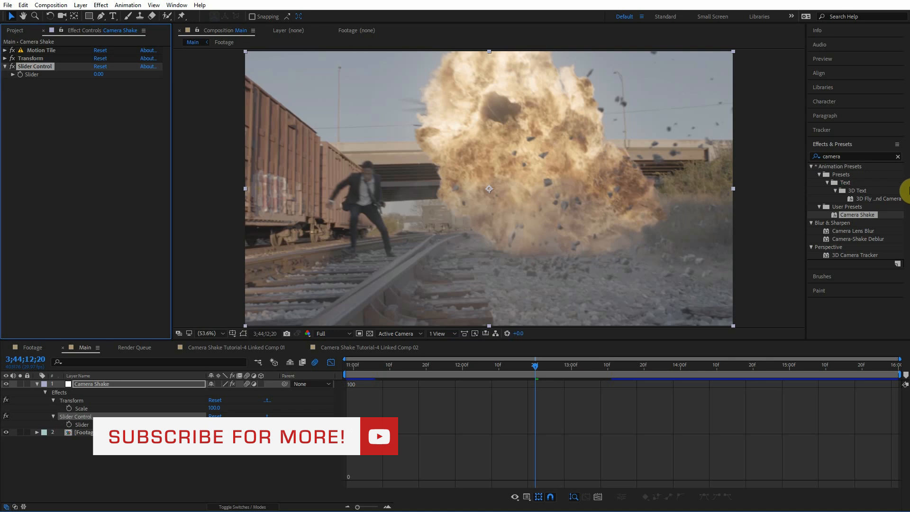
mouse_move(864, 215)
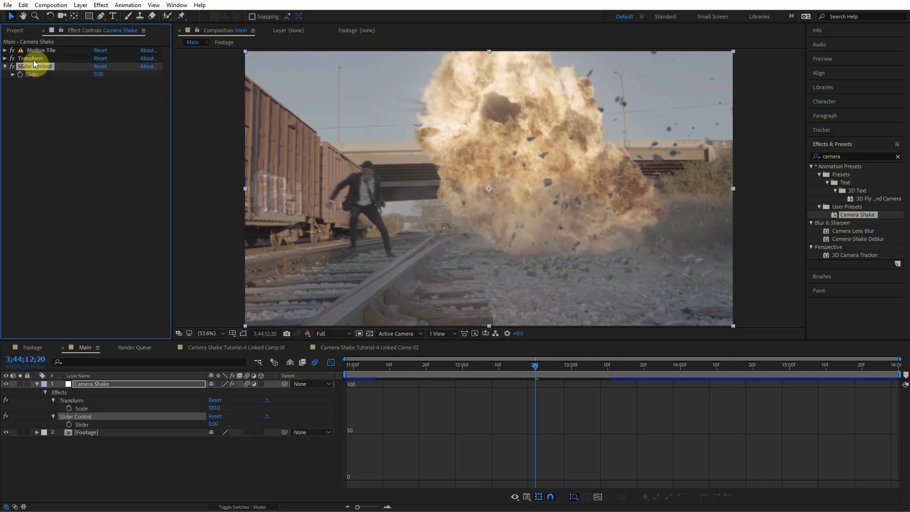
mouse_move(209, 123)
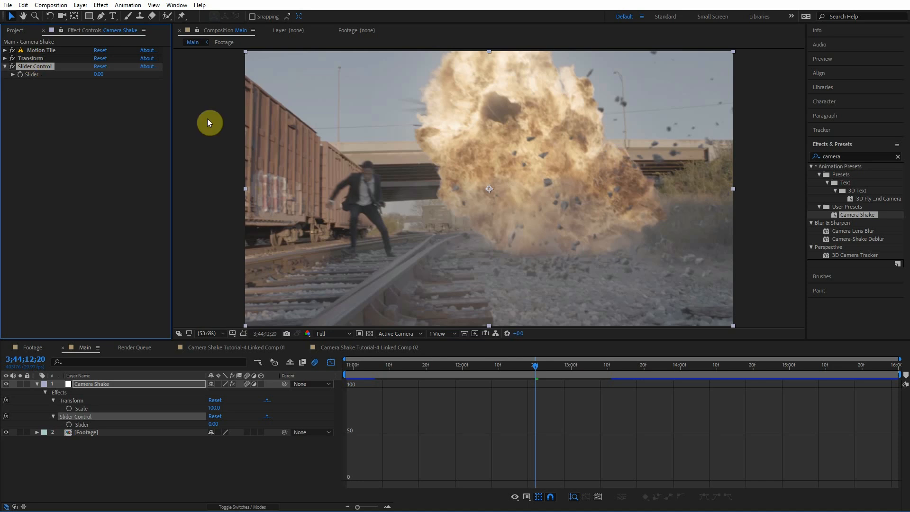
mouse_move(790, 293)
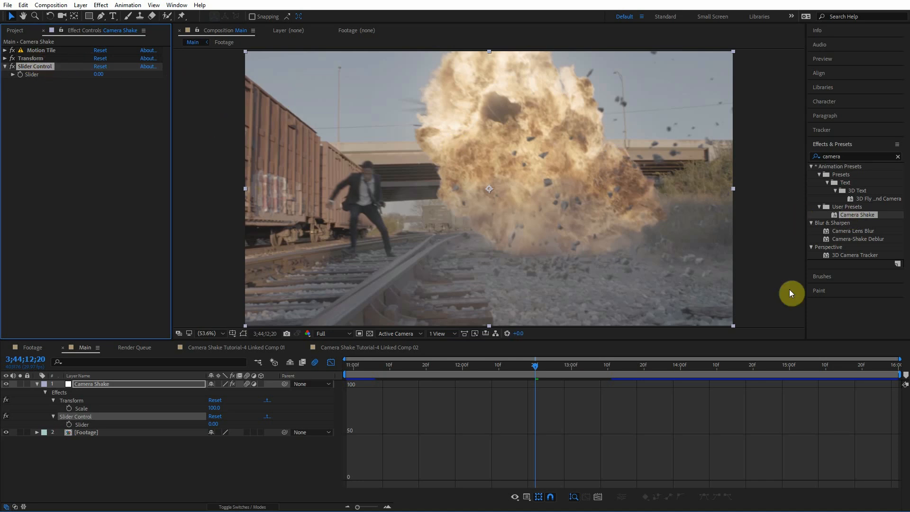
mouse_move(905, 303)
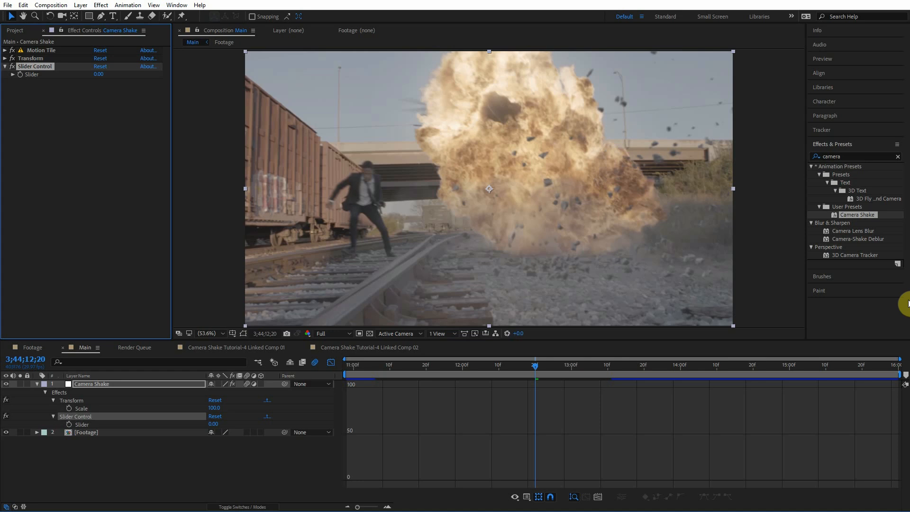